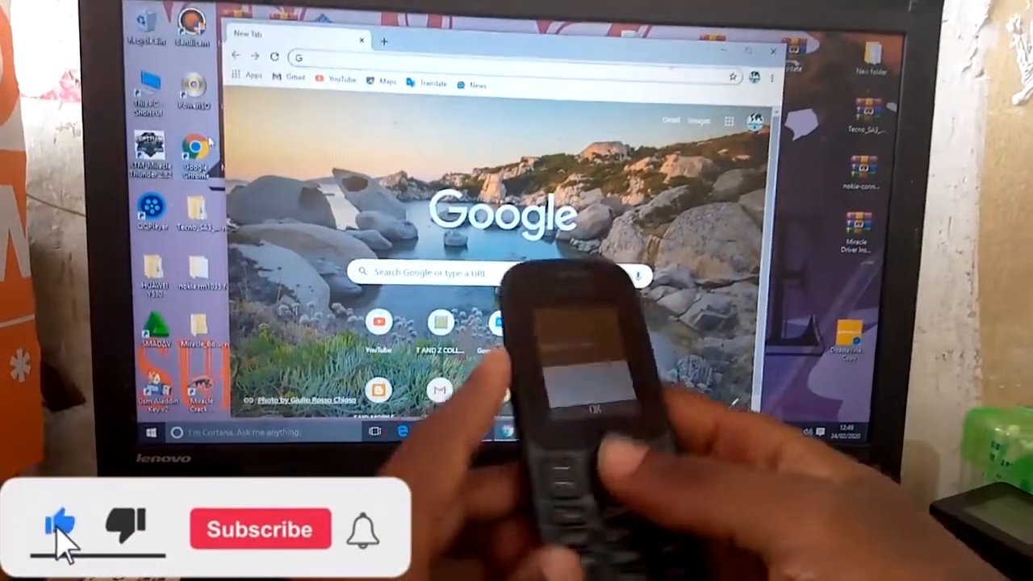
Reach the T and Z College blog post for the Nokia MTK USB Driver (32 and 64 bit).
left_click(260, 530)
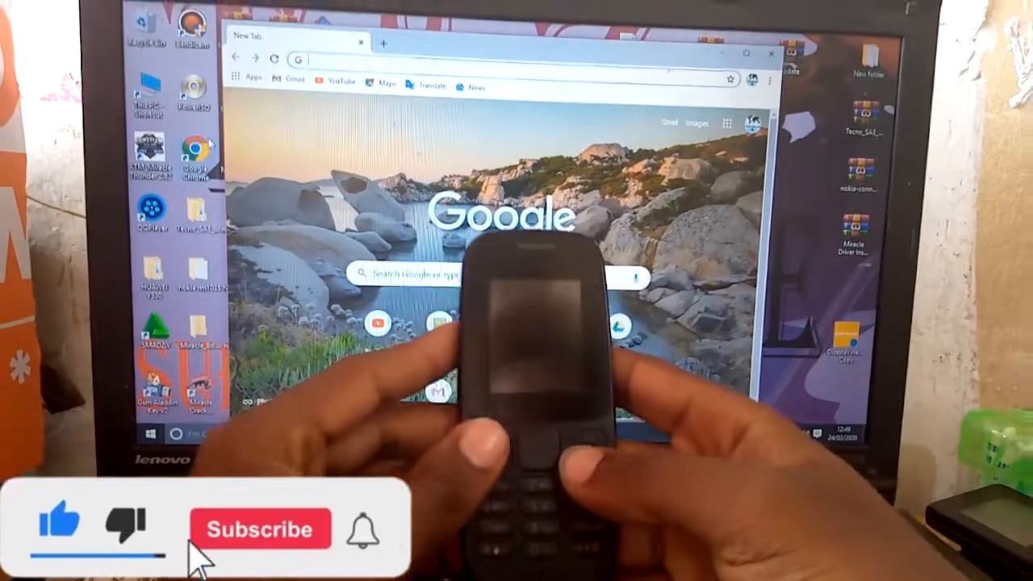
left_click(260, 529)
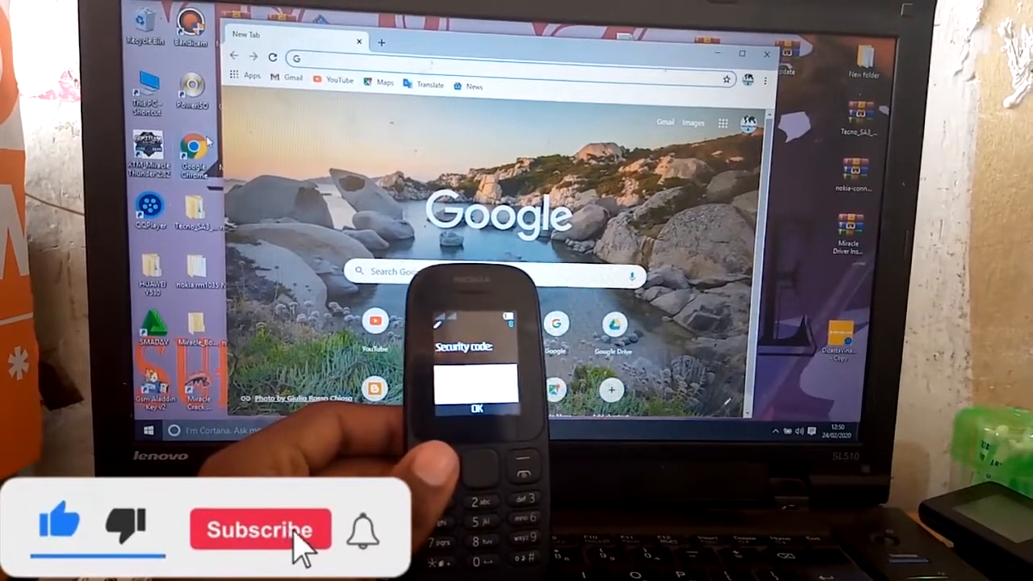
left_click(260, 529)
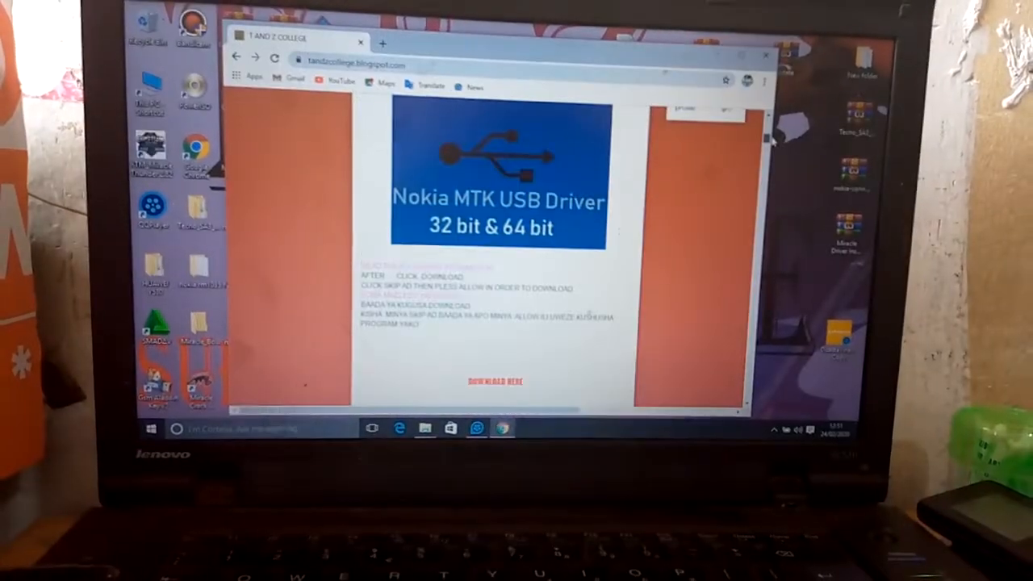
scroll("down", 3)
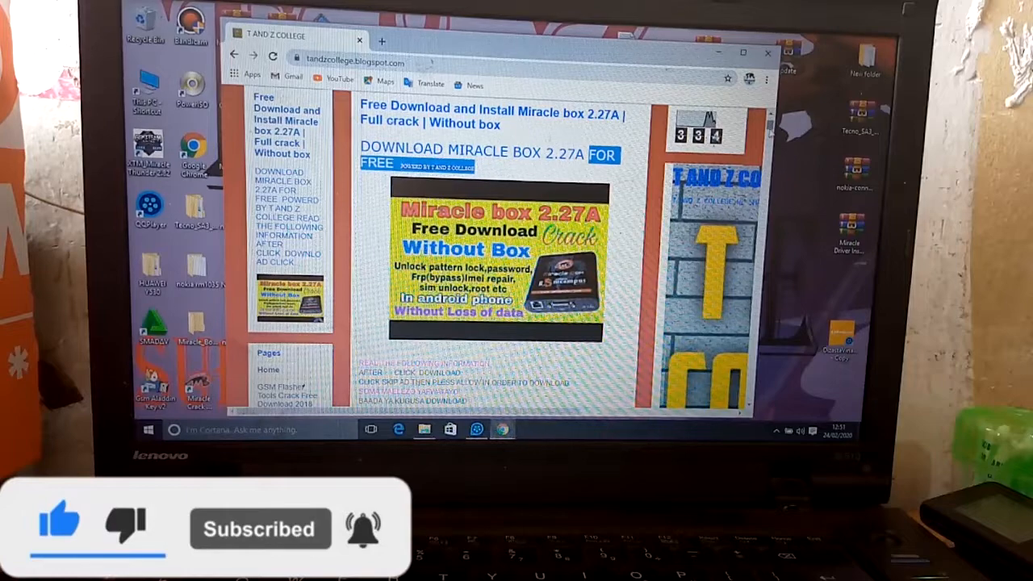
scroll("down", 3)
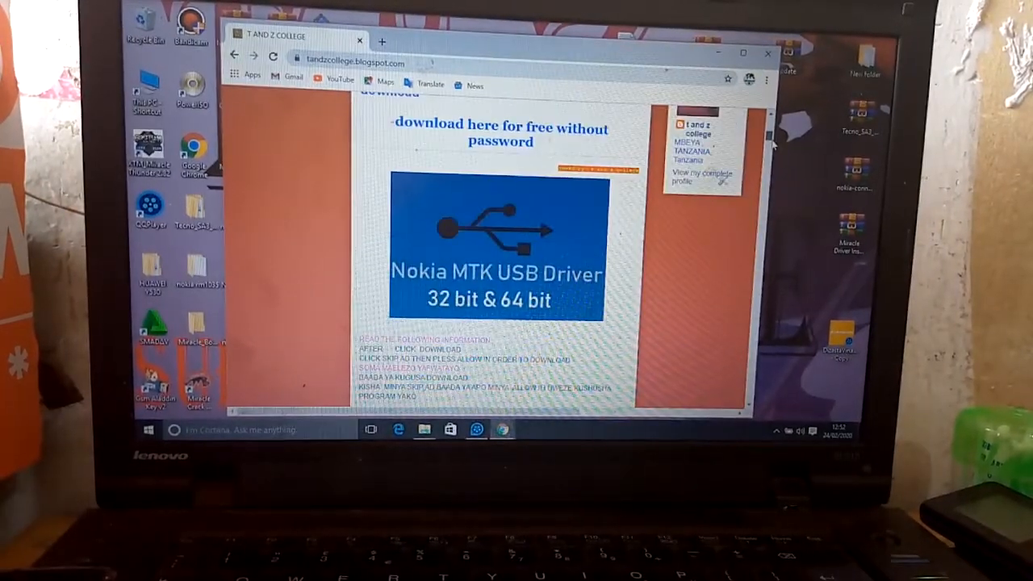
scroll("down", 3)
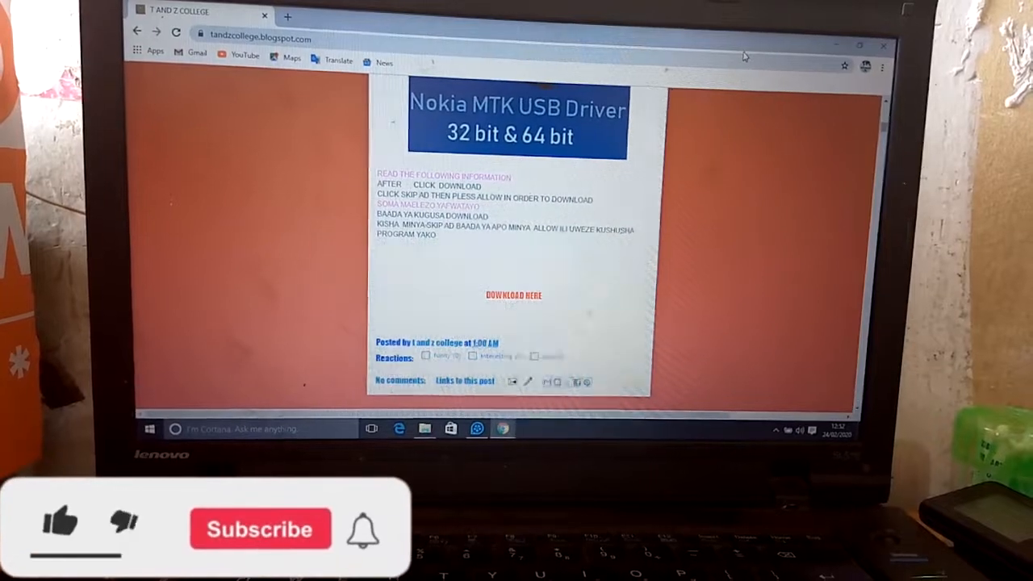
left_click(61, 525)
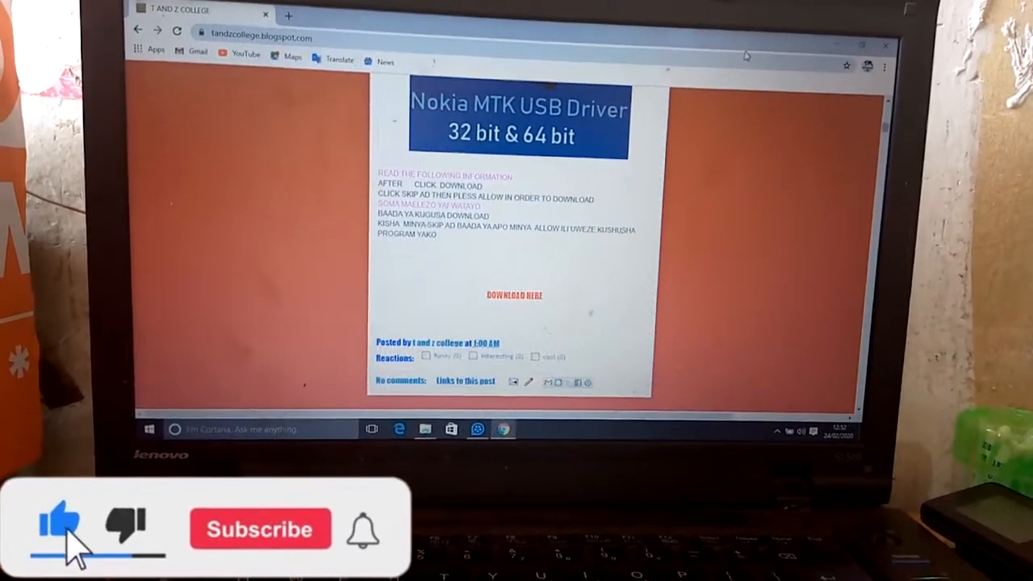
left_click(260, 530)
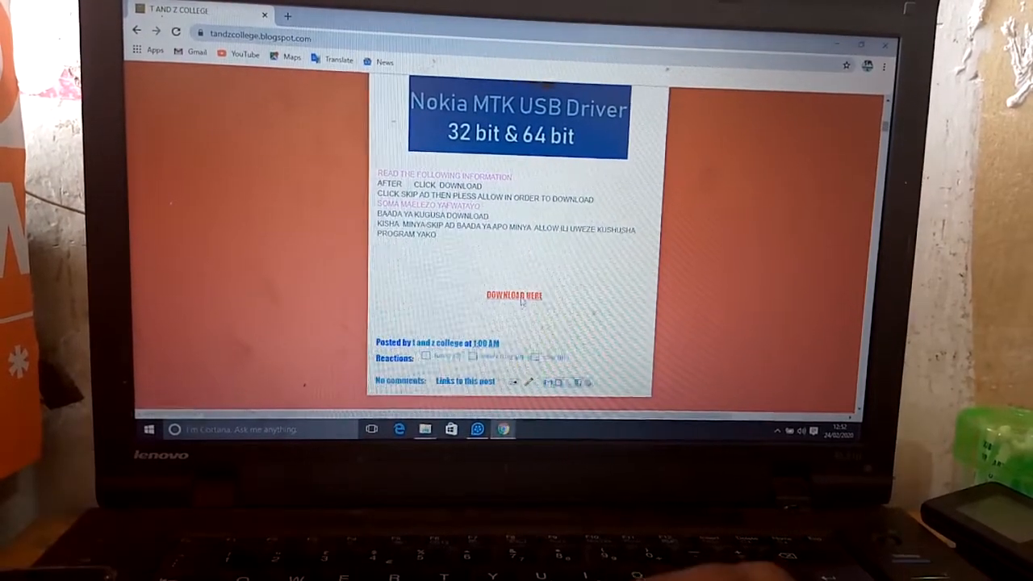
Follow the driver's DOWNLOAD HERE link and skip the adf.ly advert to land on MediaFire.
left_click(513, 295)
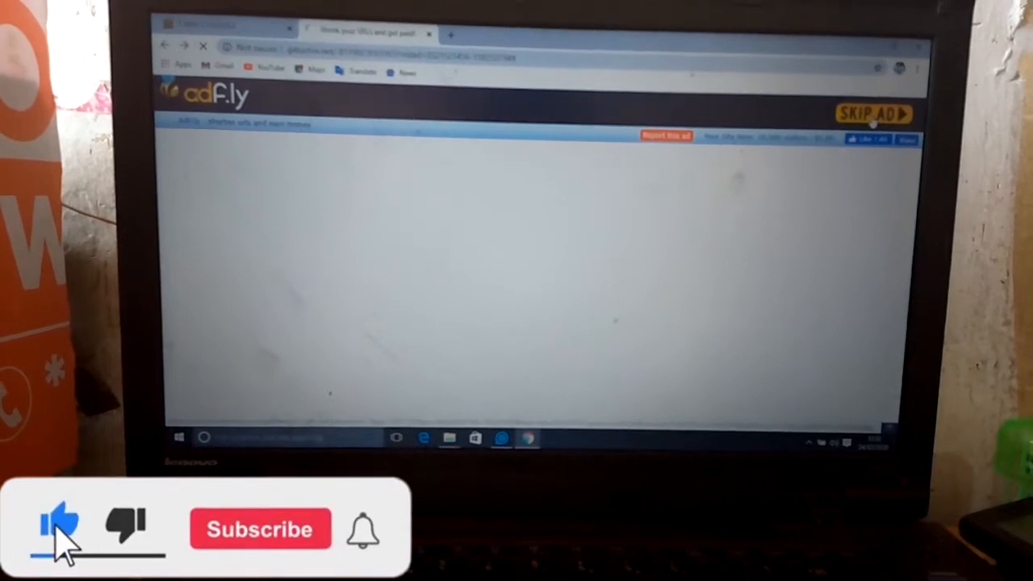
left_click(260, 529)
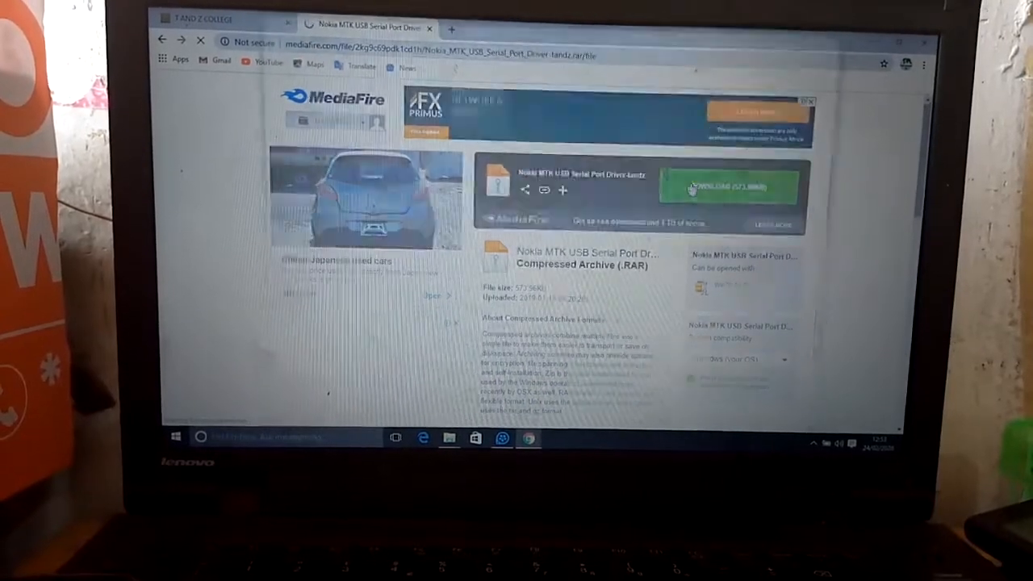
Start the Nokia MTK USB Serial Port Driver RAR download and return to the blog post.
left_click(730, 188)
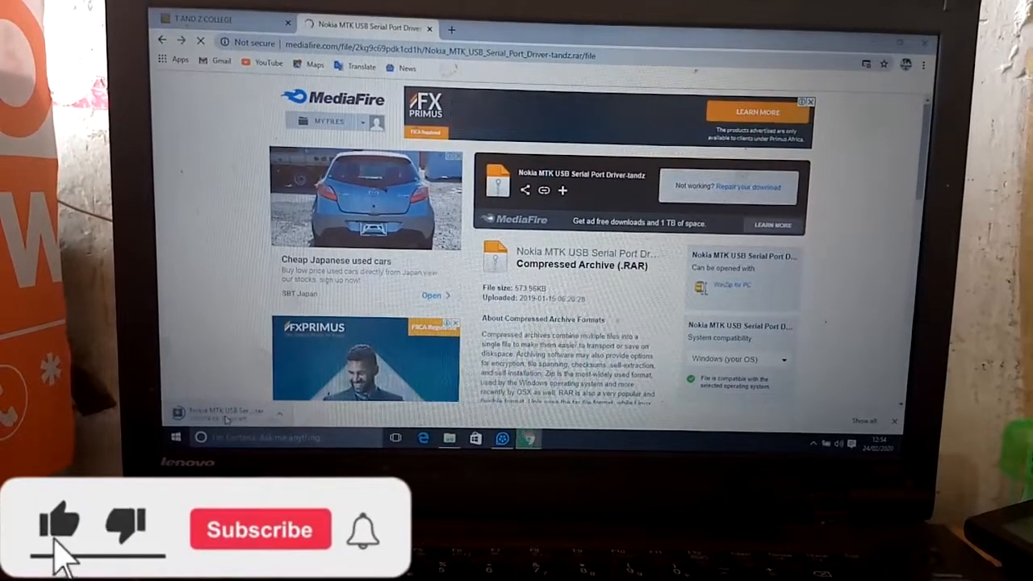
left_click(260, 530)
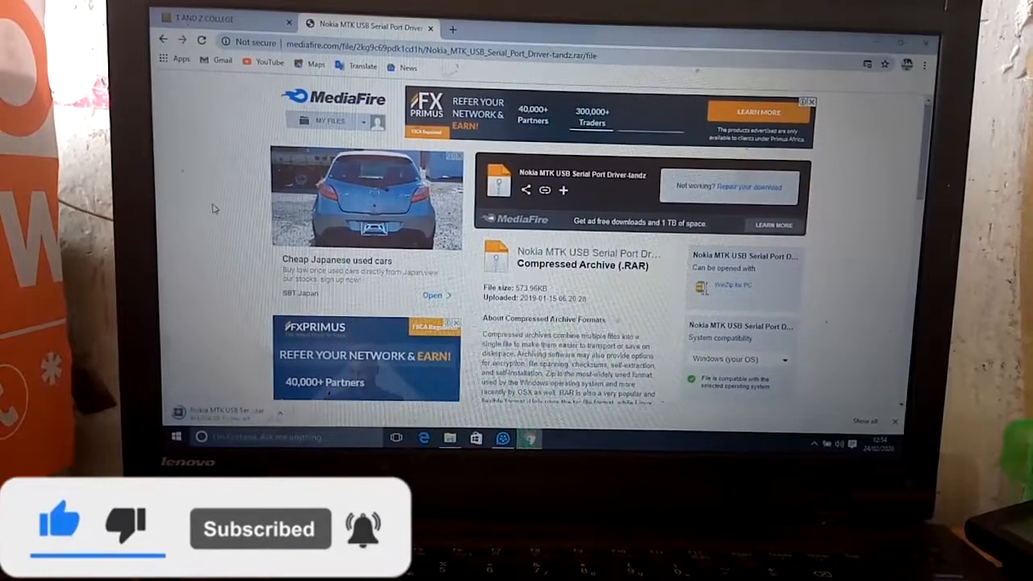
left_click(202, 18)
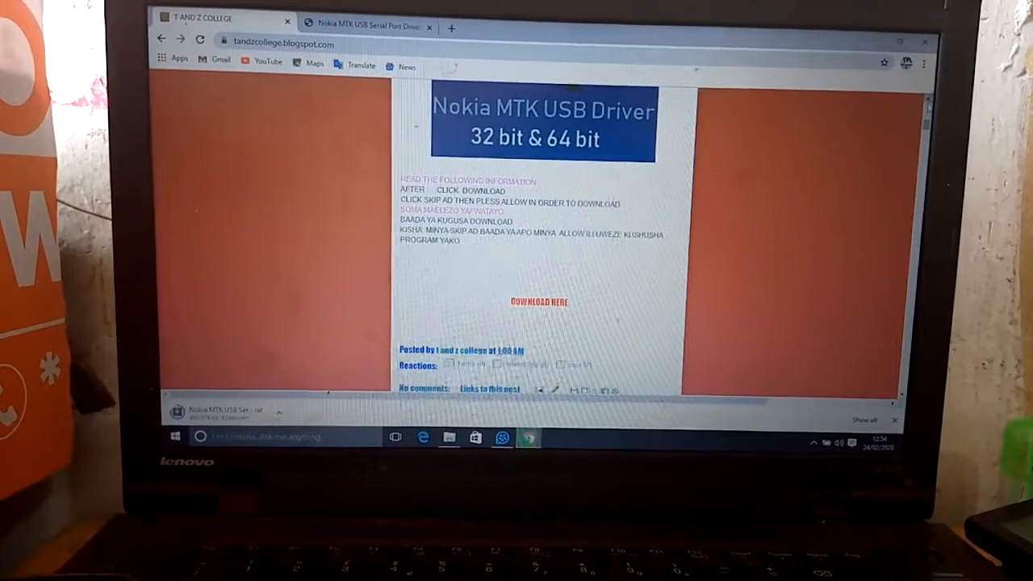
Follow the Miracle Box 2.27A download link and get past the adf.ly notification prompt.
scroll("down", 3)
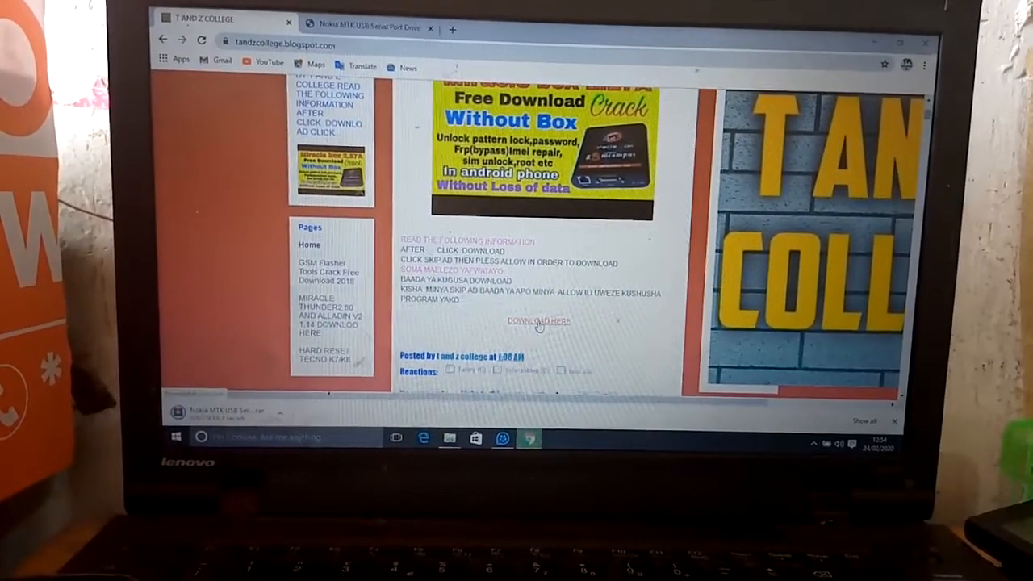
left_click(539, 320)
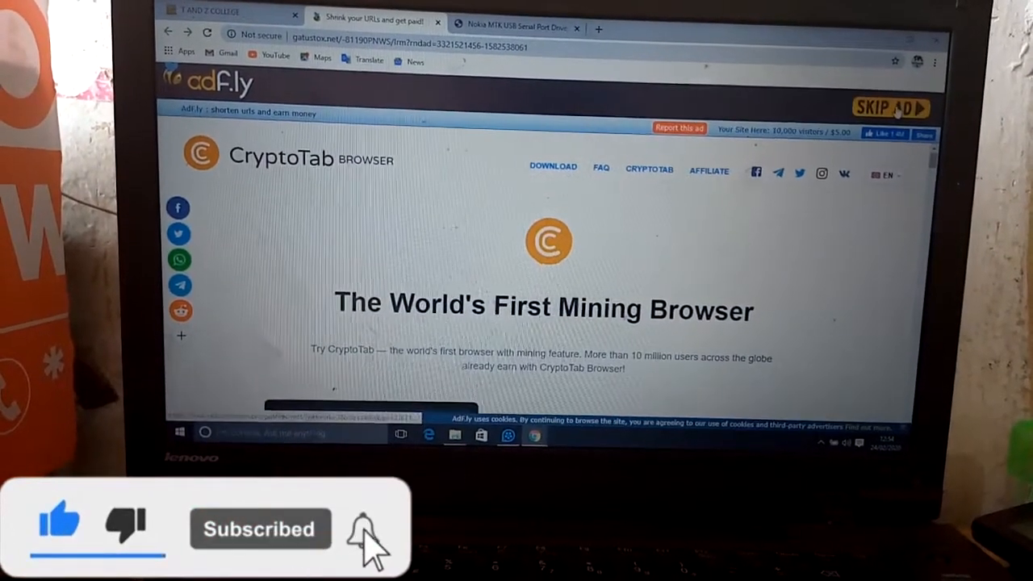
left_click(888, 106)
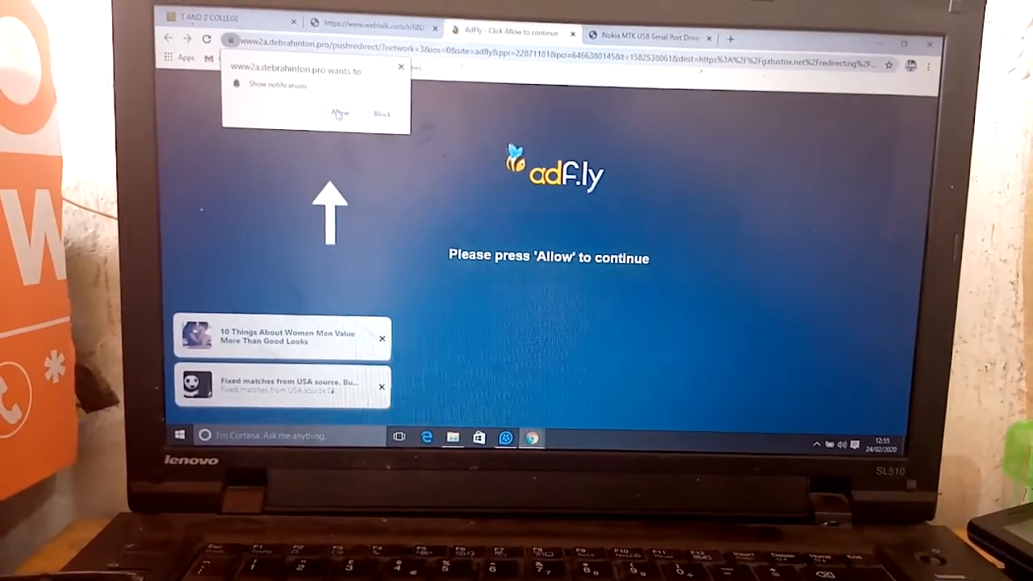
left_click(339, 113)
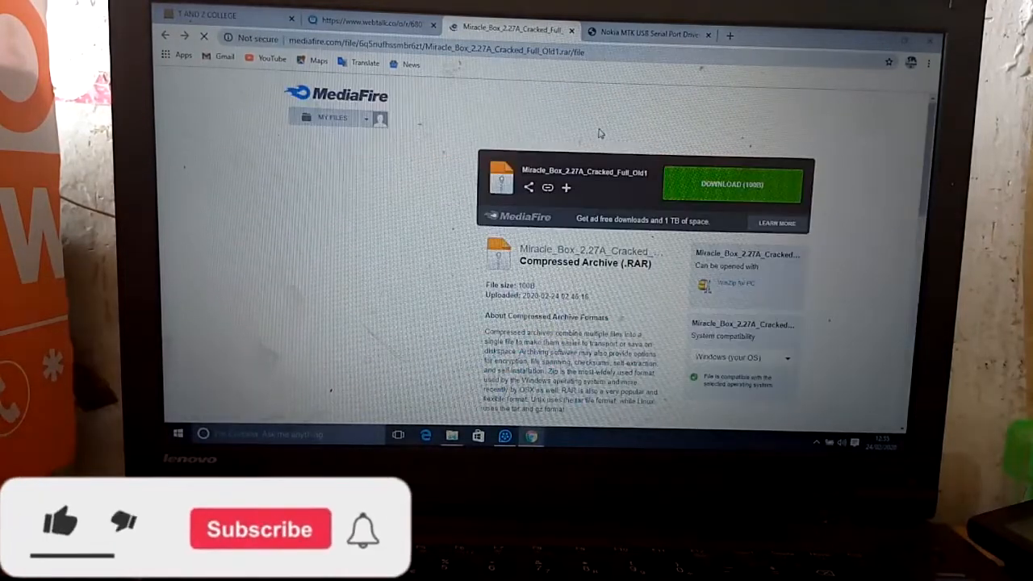
Start the Miracle Box 2.27A RAR download from MediaFire and go to the desktop.
left_click(730, 185)
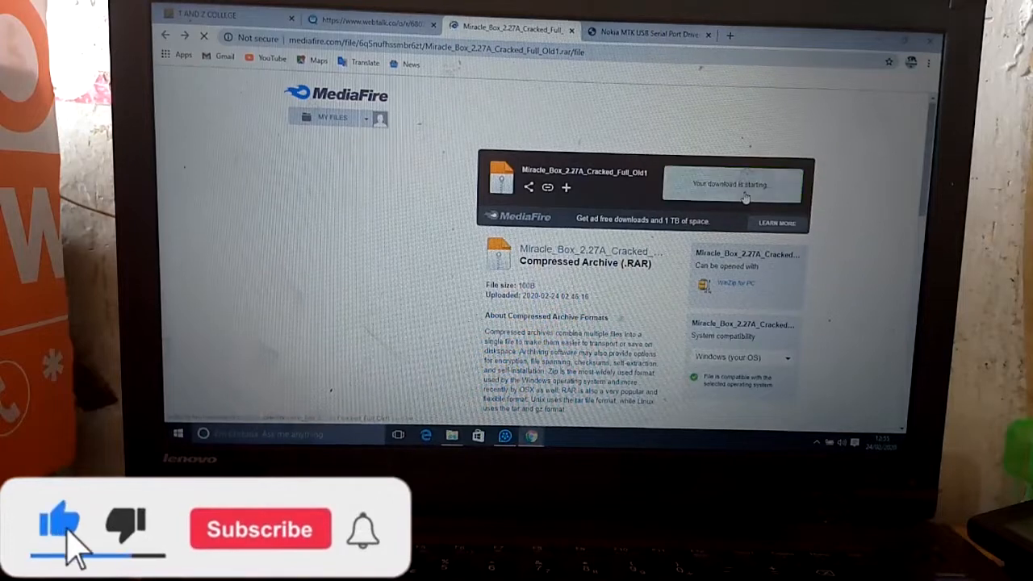
left_click(260, 530)
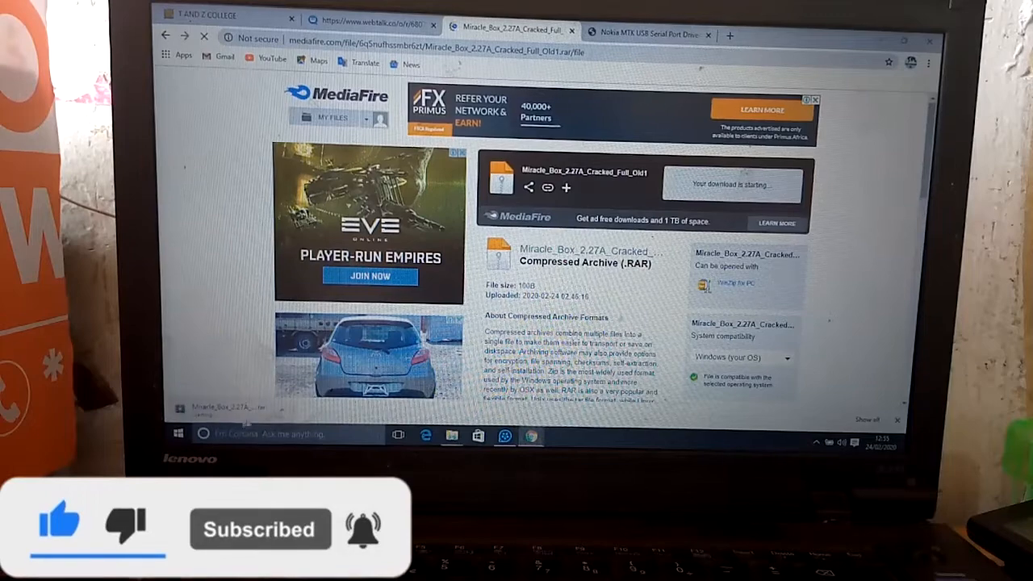
left_click(208, 407)
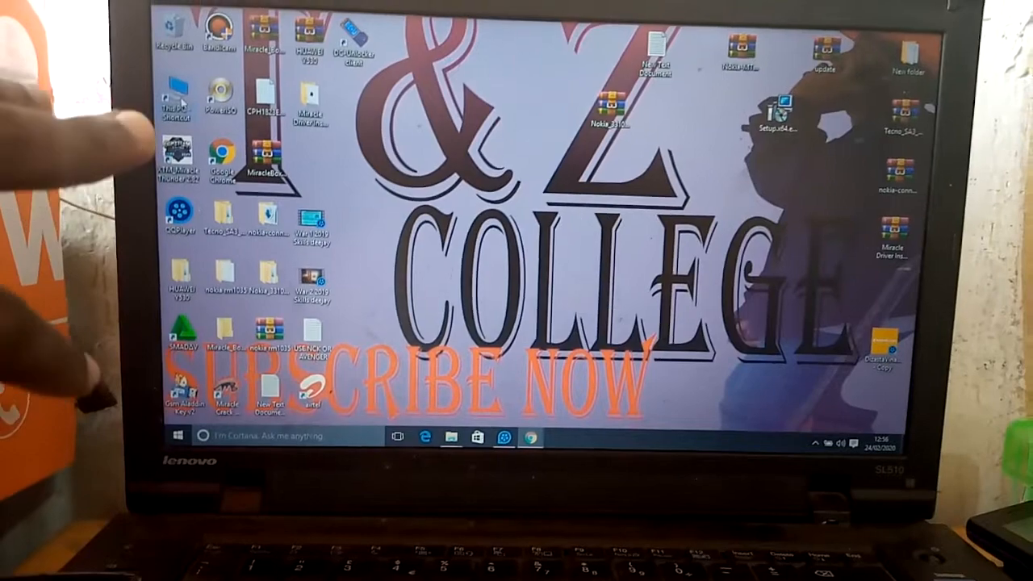
double_click(176, 92)
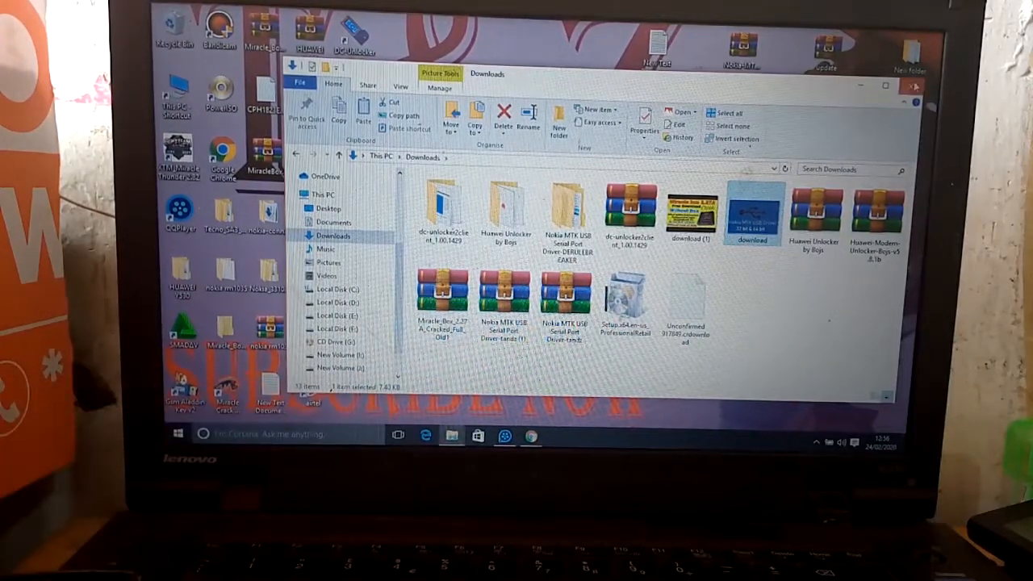
left_click(912, 87)
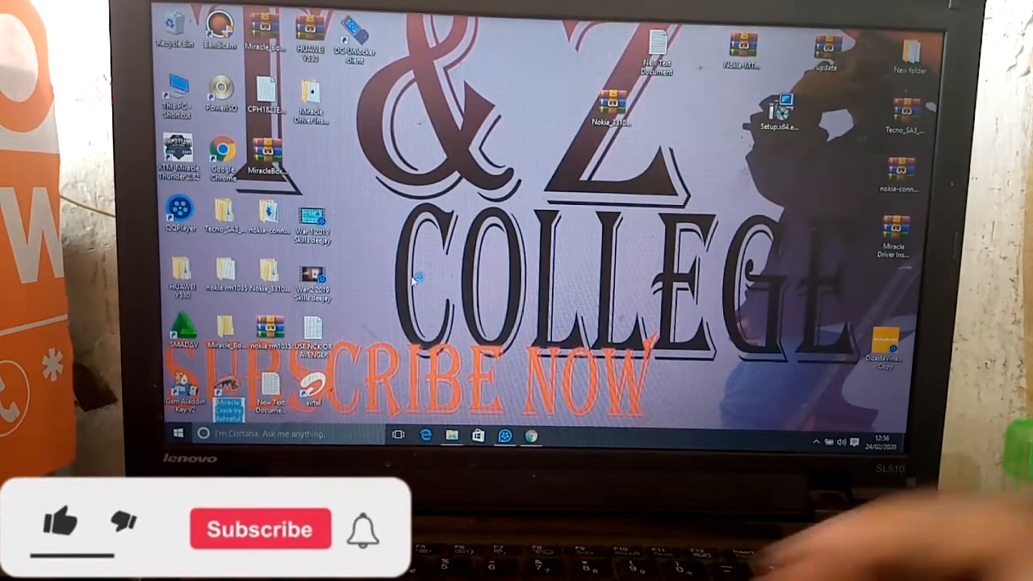
left_click(61, 529)
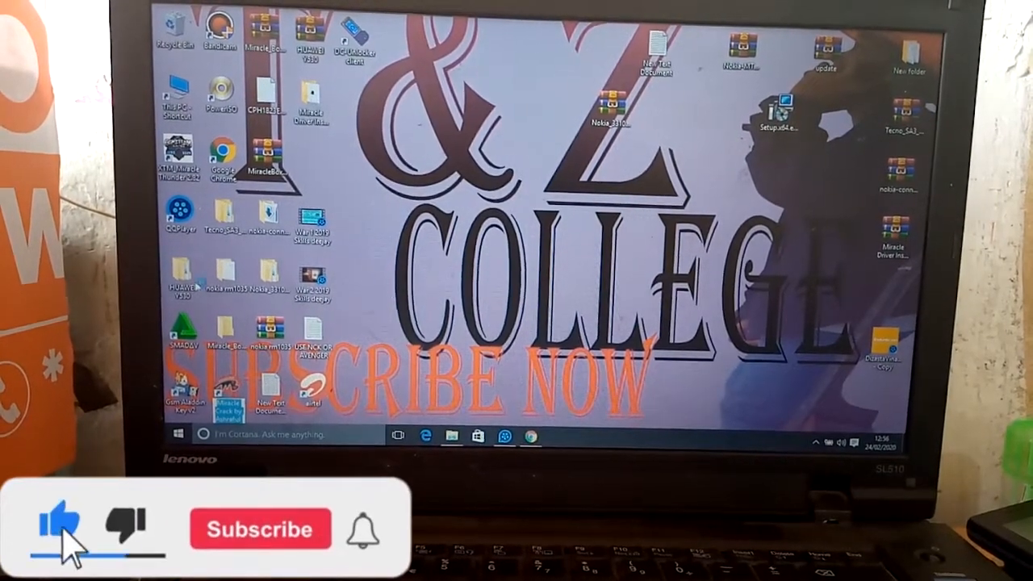
Launch Miracle Box and choose the MTK USB Port entry as the connection port.
left_click(260, 530)
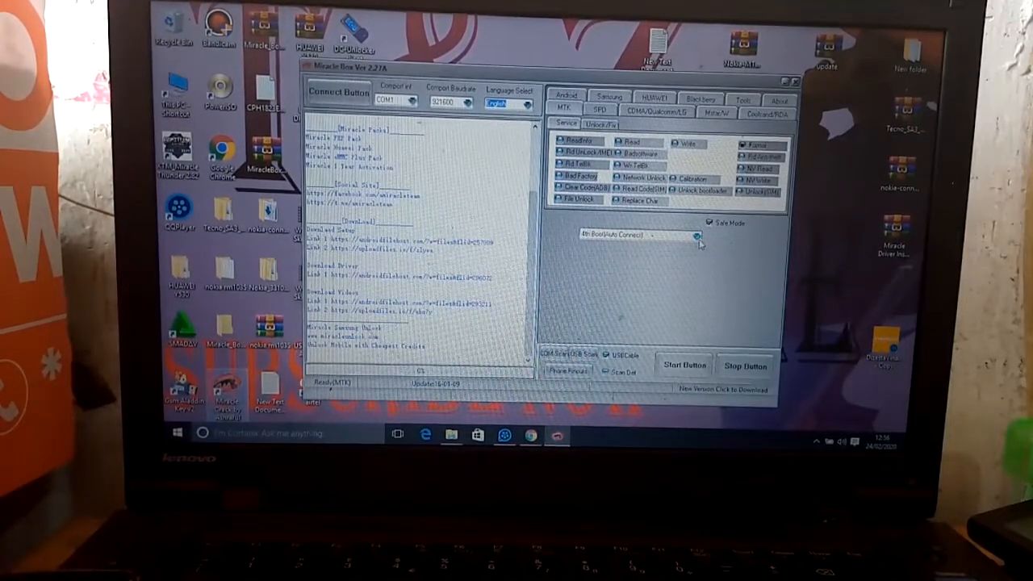
left_click(698, 236)
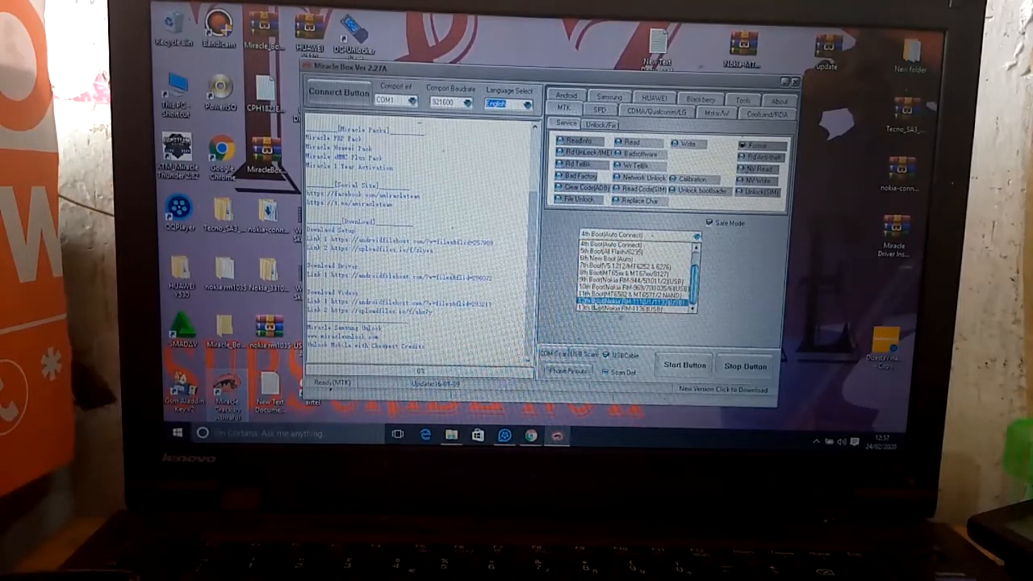
left_click(636, 234)
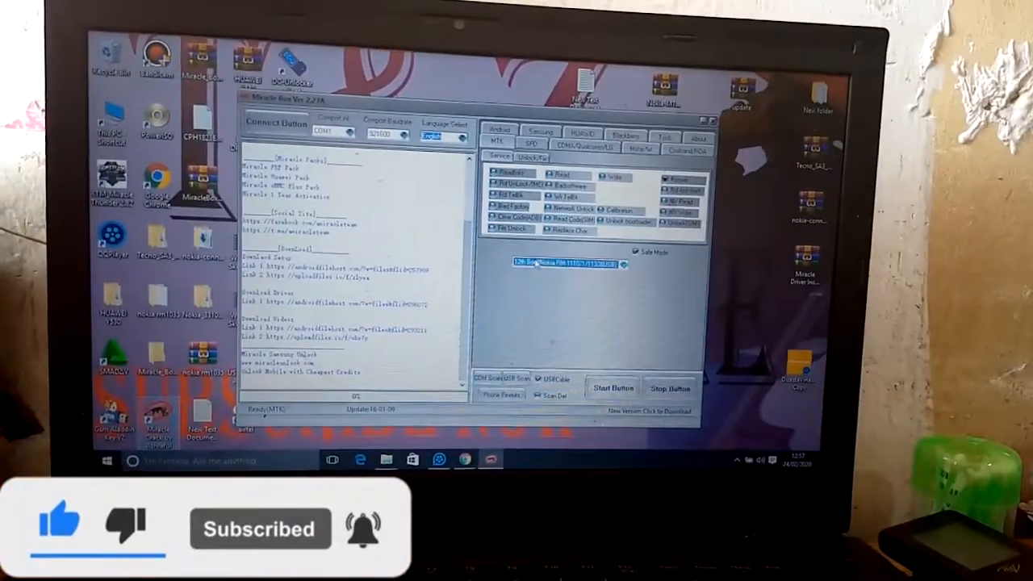
Start the Format operation so Miracle Box waits for the powered-off Nokia phone over USB.
left_click(612, 388)
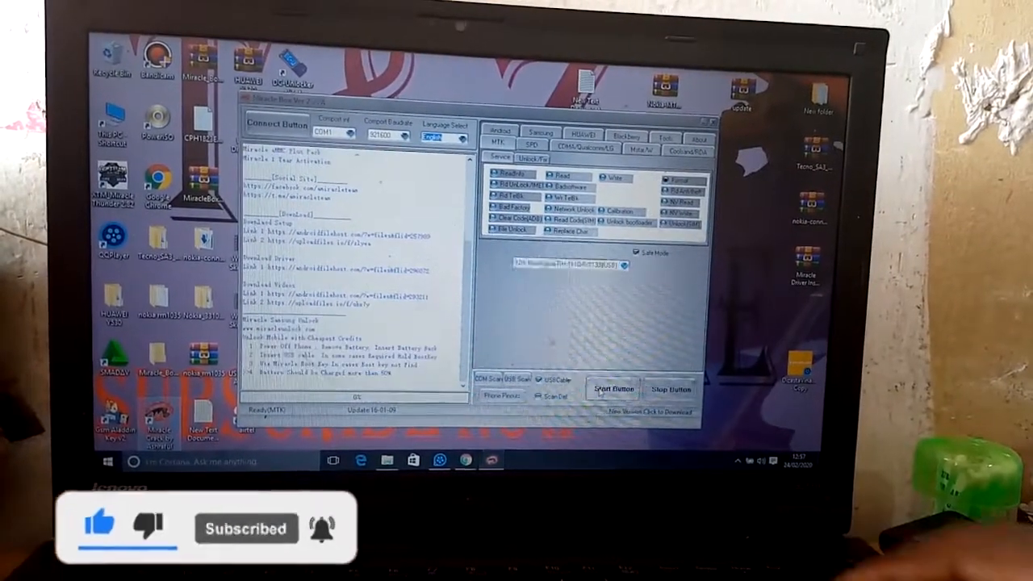
left_click(678, 178)
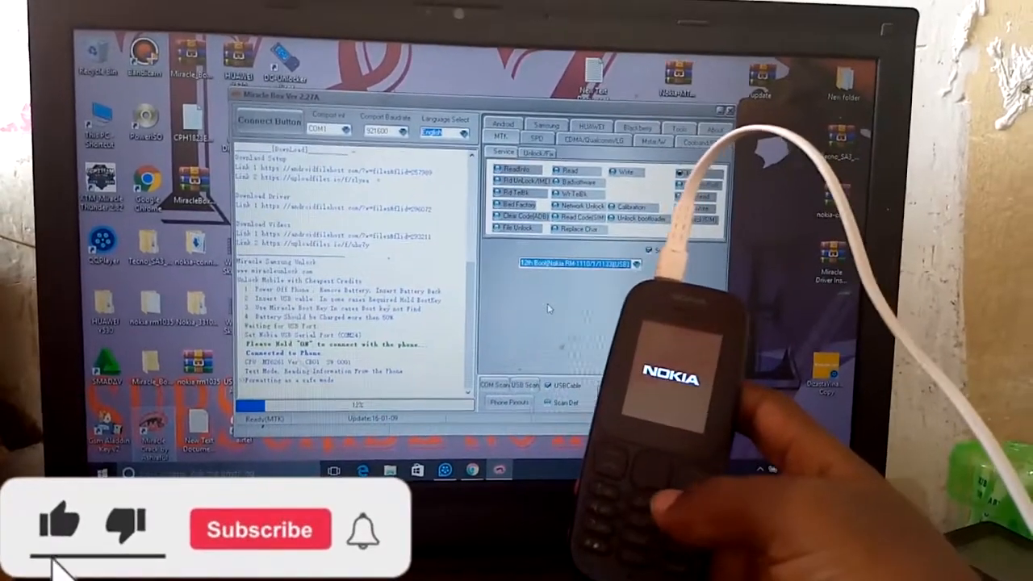
Let the format finish, then power the unplugged Nokia phone on to show Done.
left_click(260, 529)
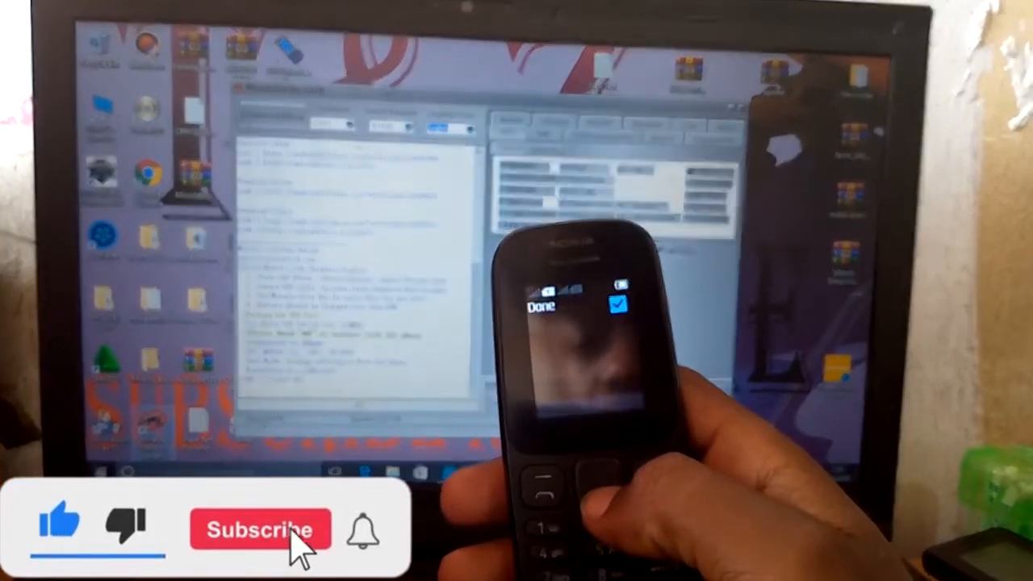
left_click(260, 529)
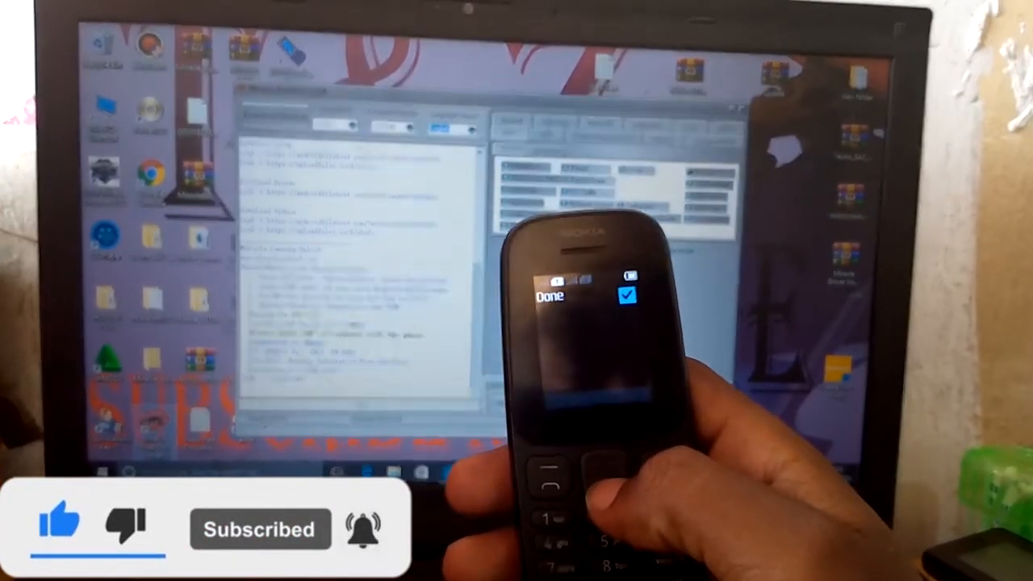